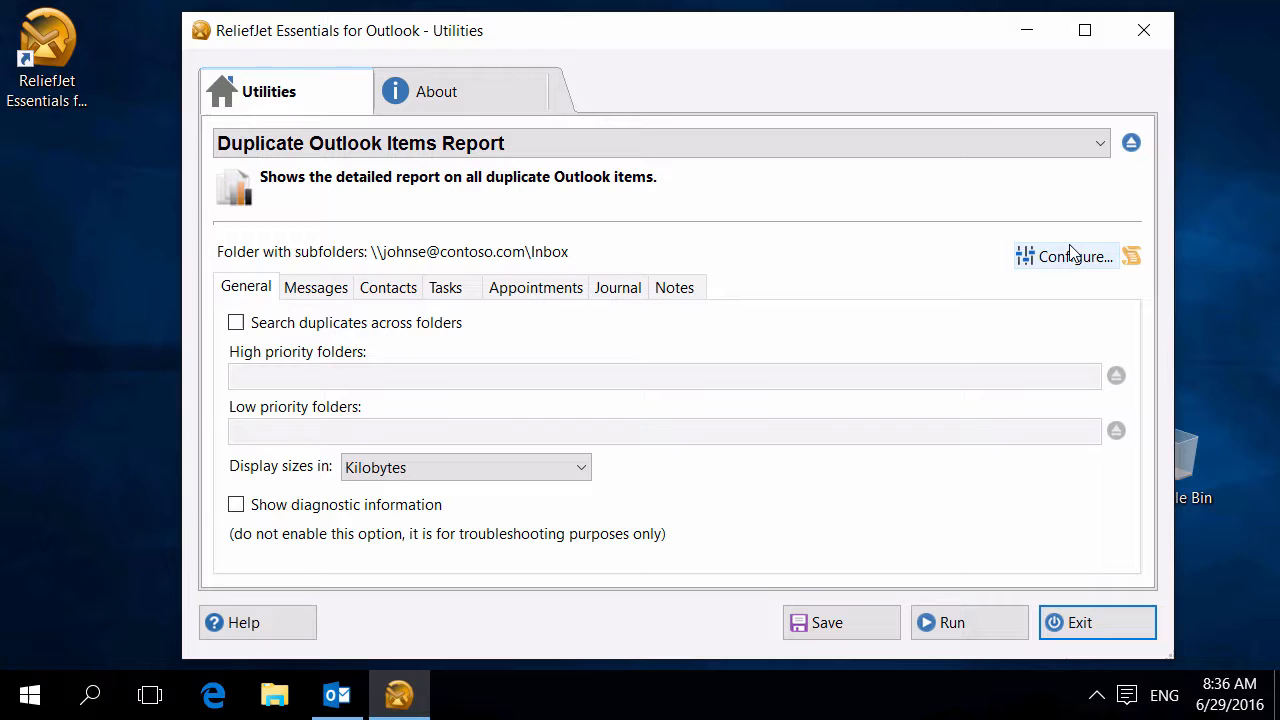
- Run the duplicate items report on Inbox and its subfolders, finding 14 duplicates among 180 items
left_click(1067, 256)
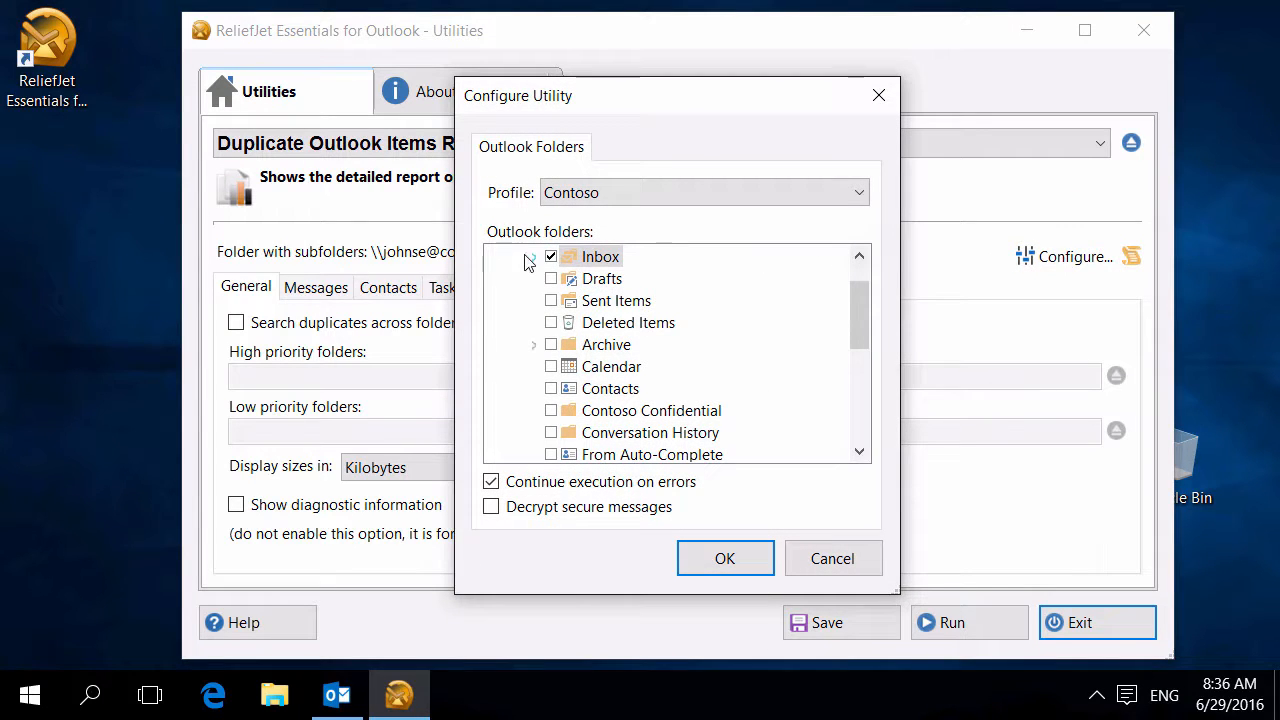
left_click(533, 256)
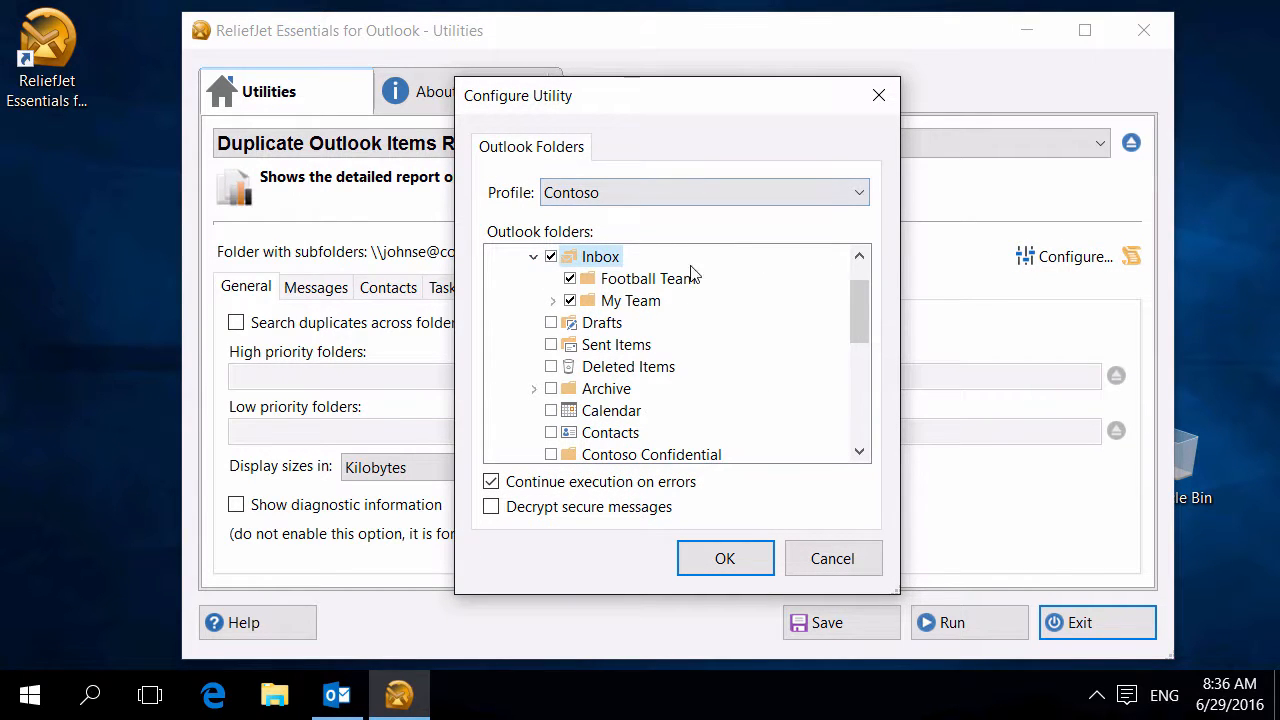
left_click(725, 558)
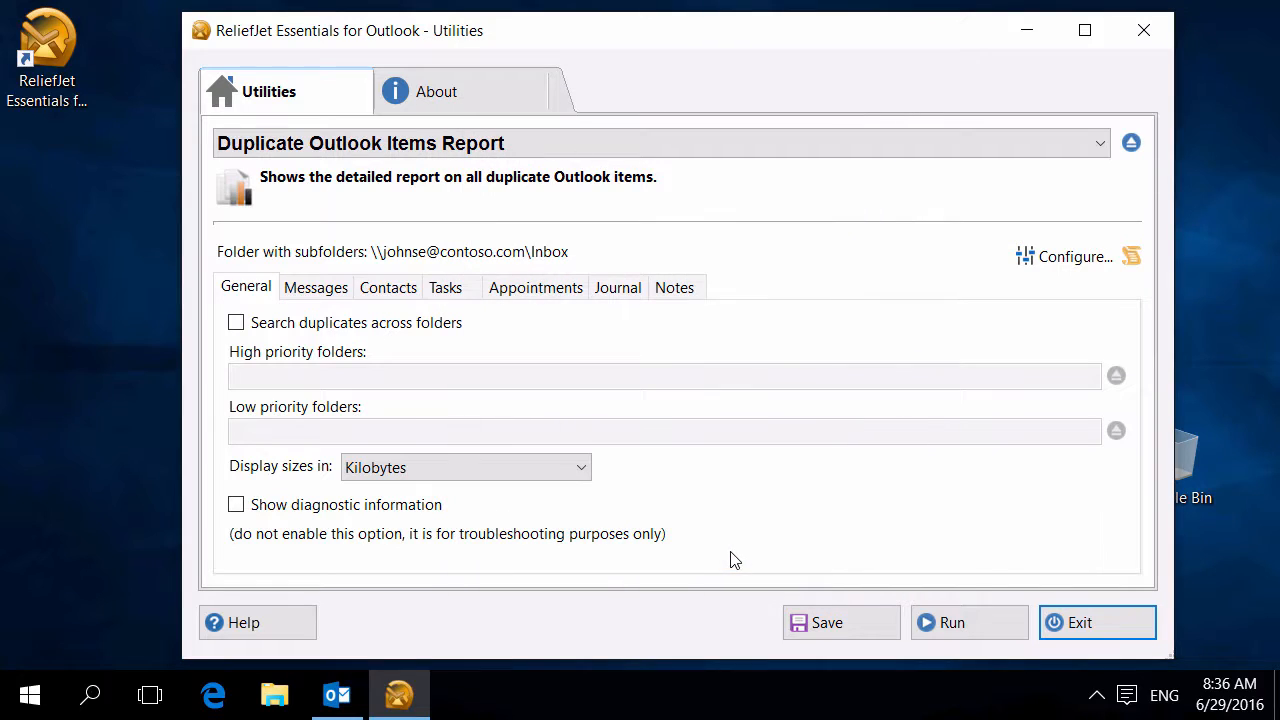
left_click(951, 622)
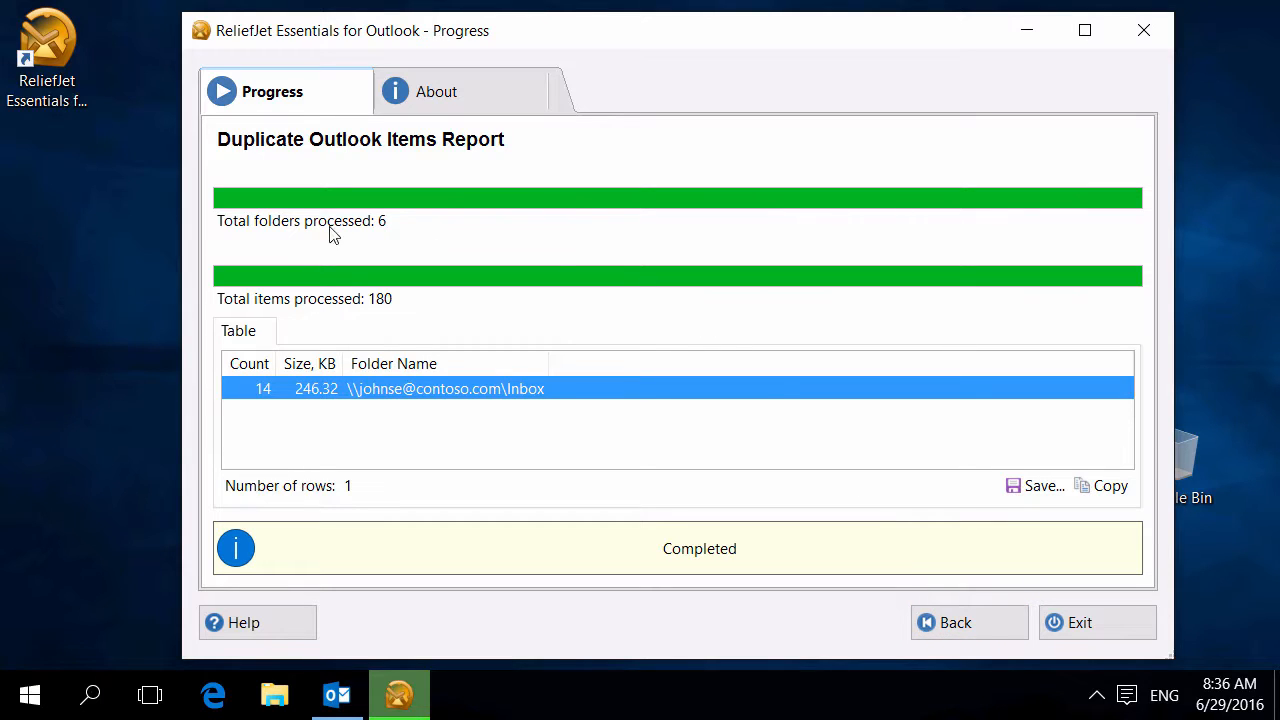
mouse_move(305, 377)
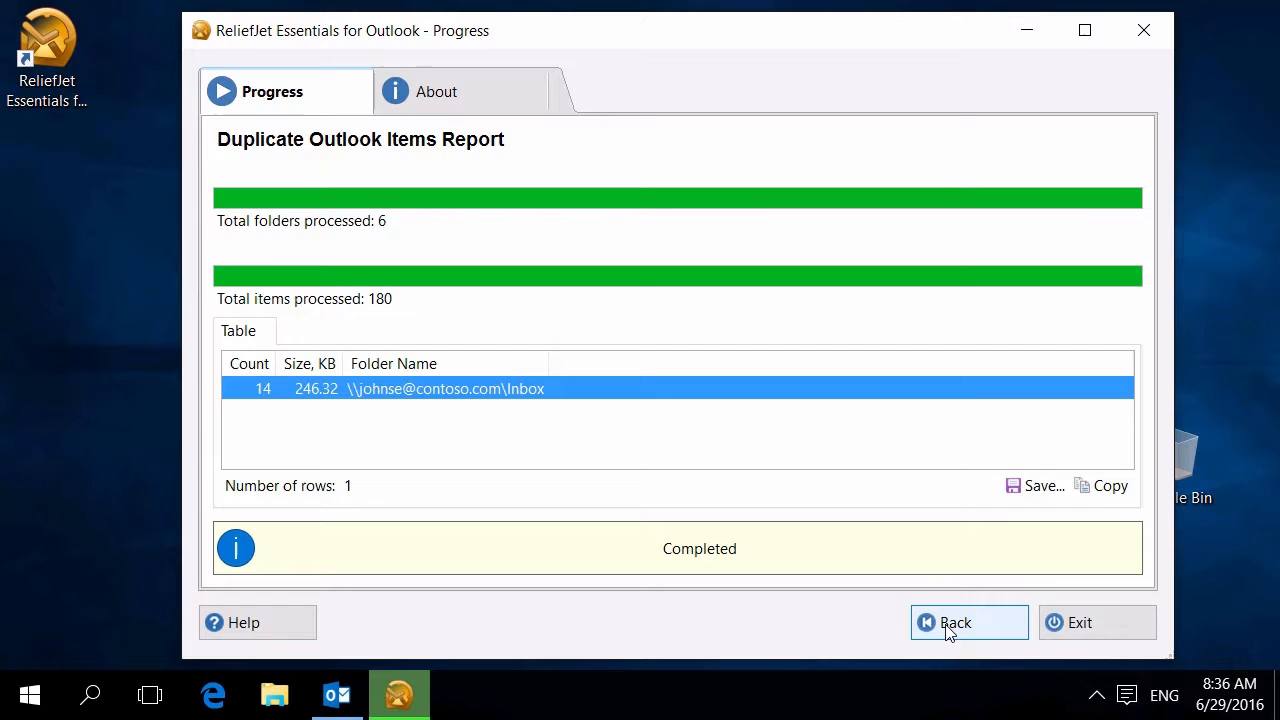
- Enable 'Search duplicates across folders' and rerun, adding duplicates in Football Team and Bob
left_click(968, 622)
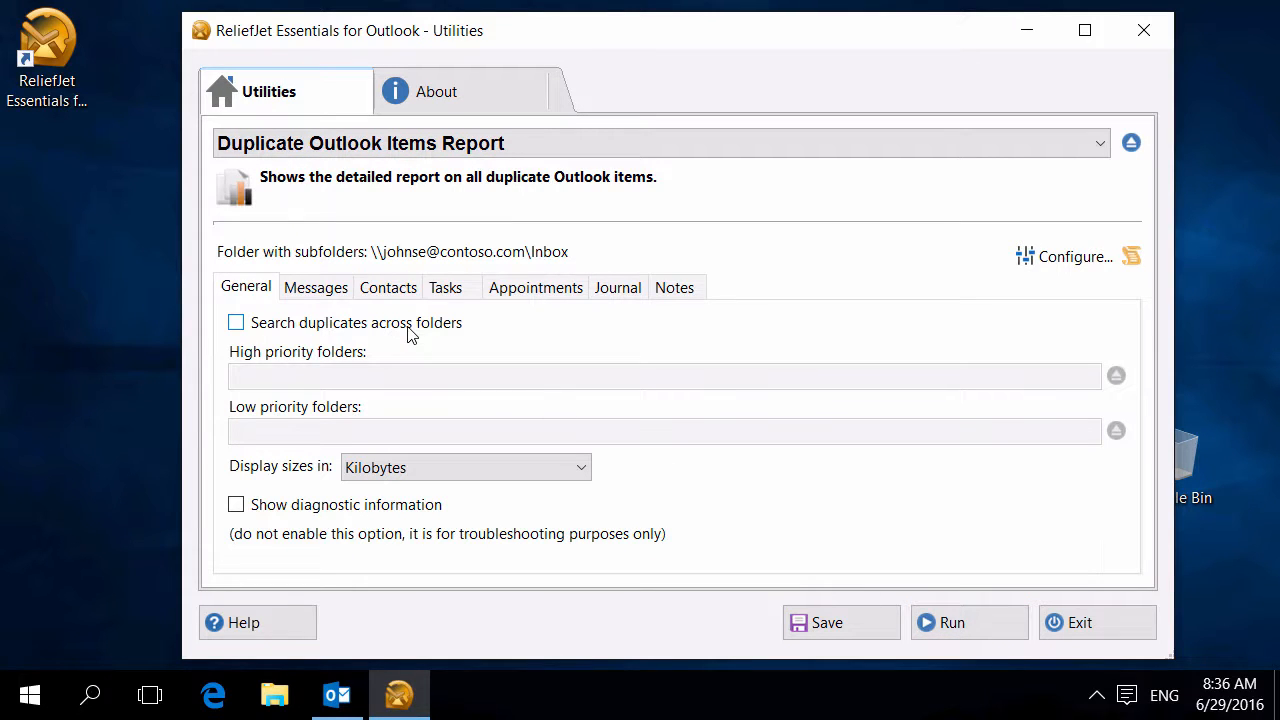
left_click(235, 322)
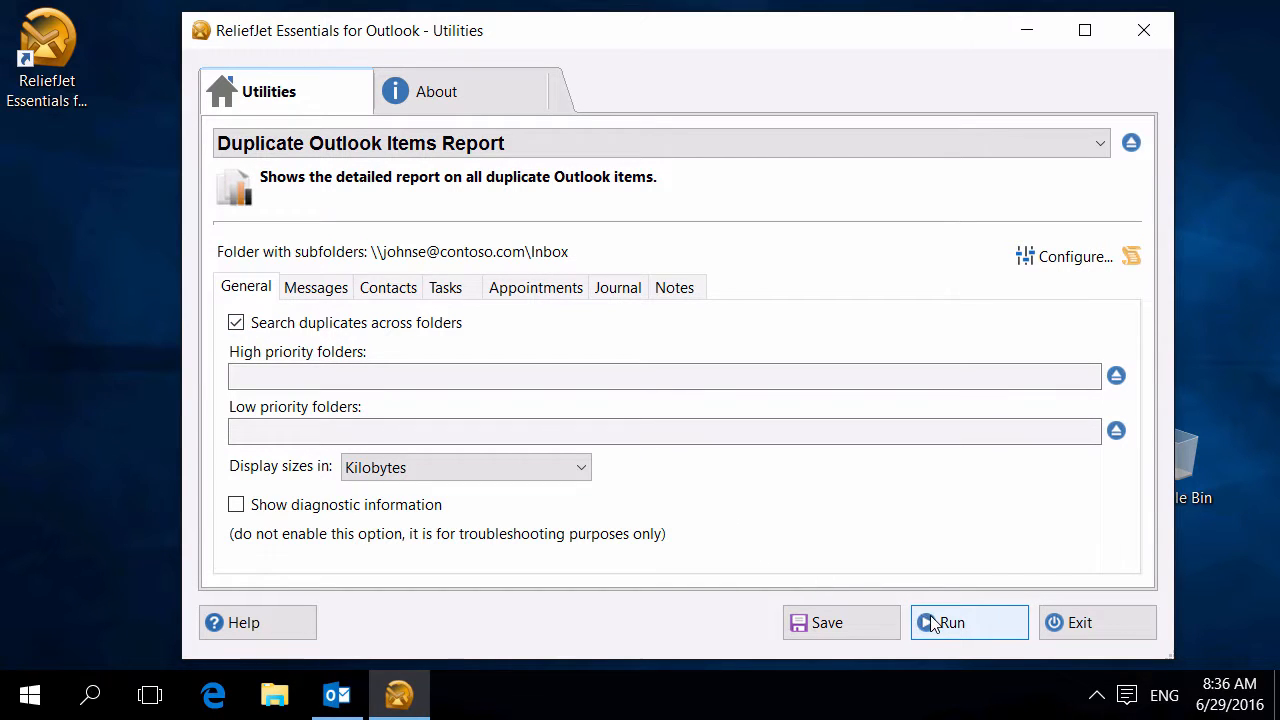
left_click(968, 622)
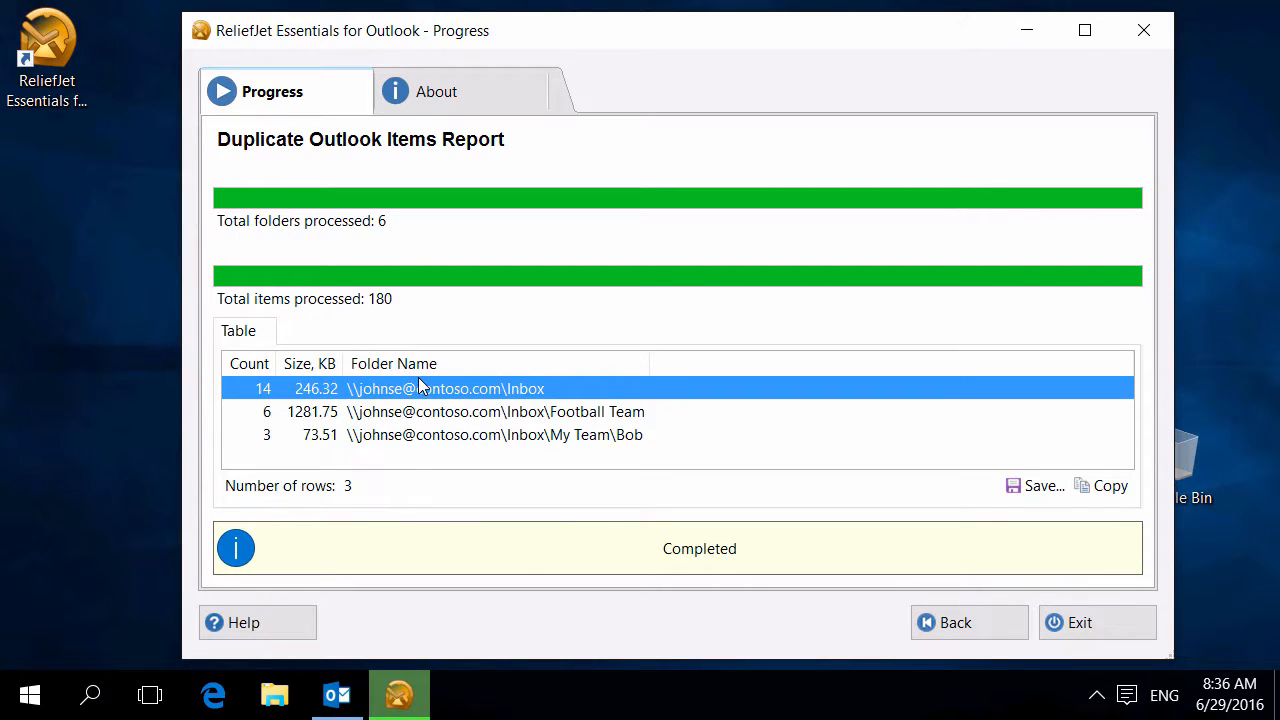
left_click(955, 622)
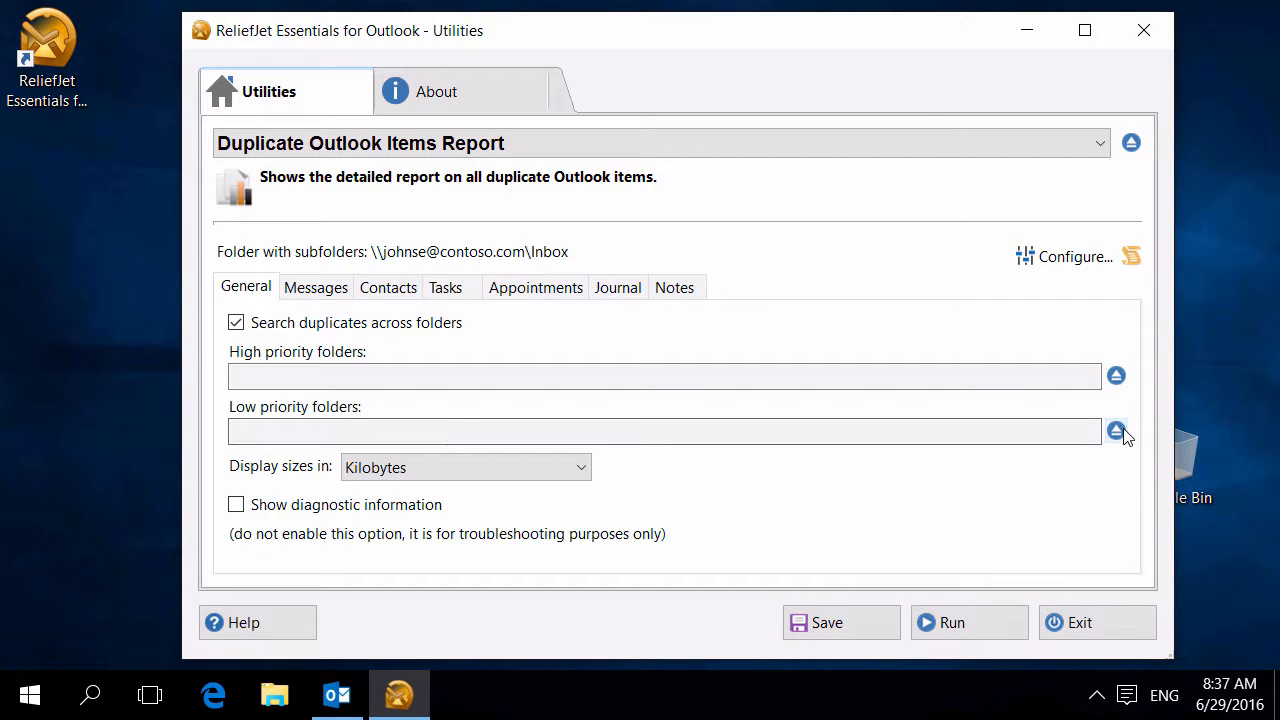
- Add Inbox as a low priority folder and rerun, listing 22 Inbox duplicates and 1 in Bob
left_click(1116, 431)
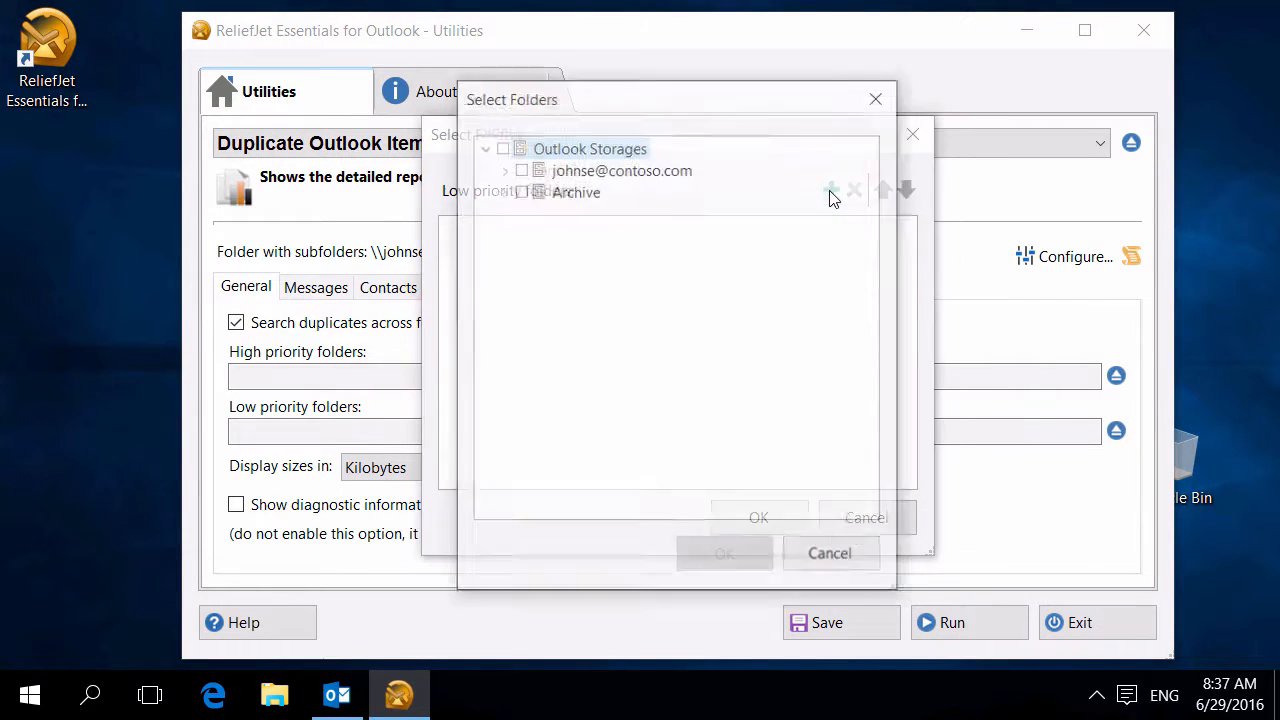
left_click(505, 170)
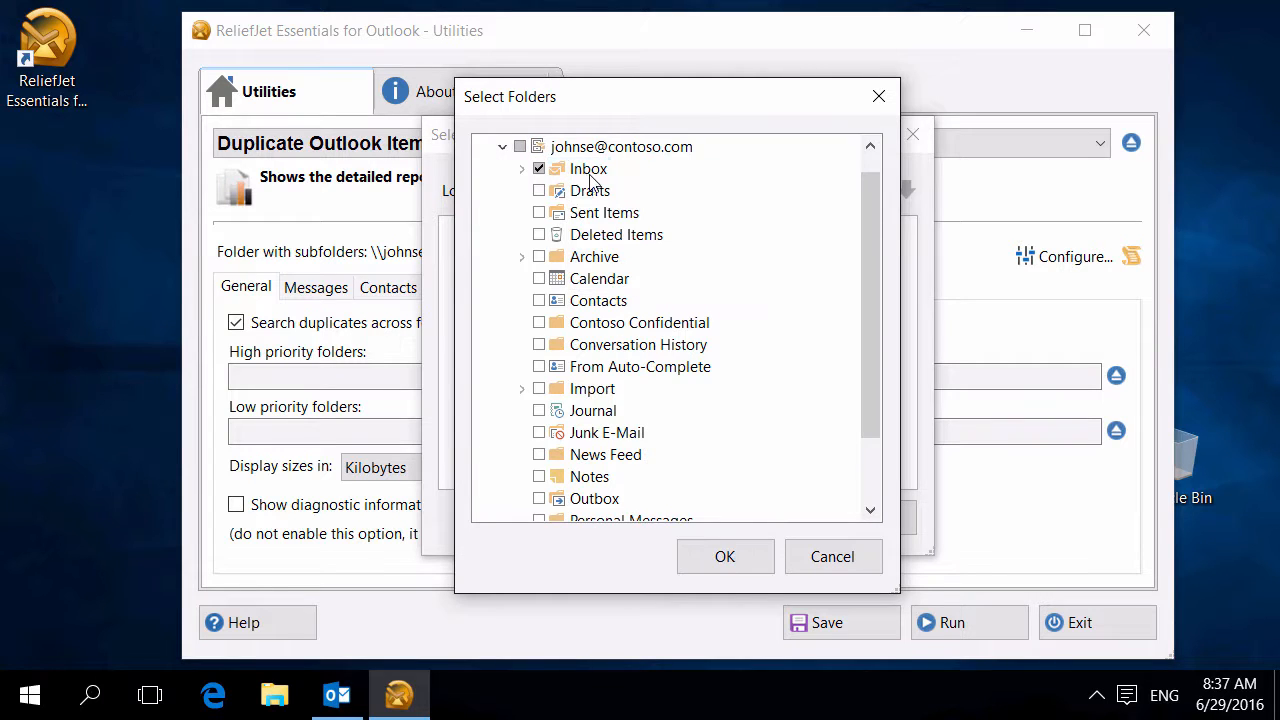
left_click(724, 556)
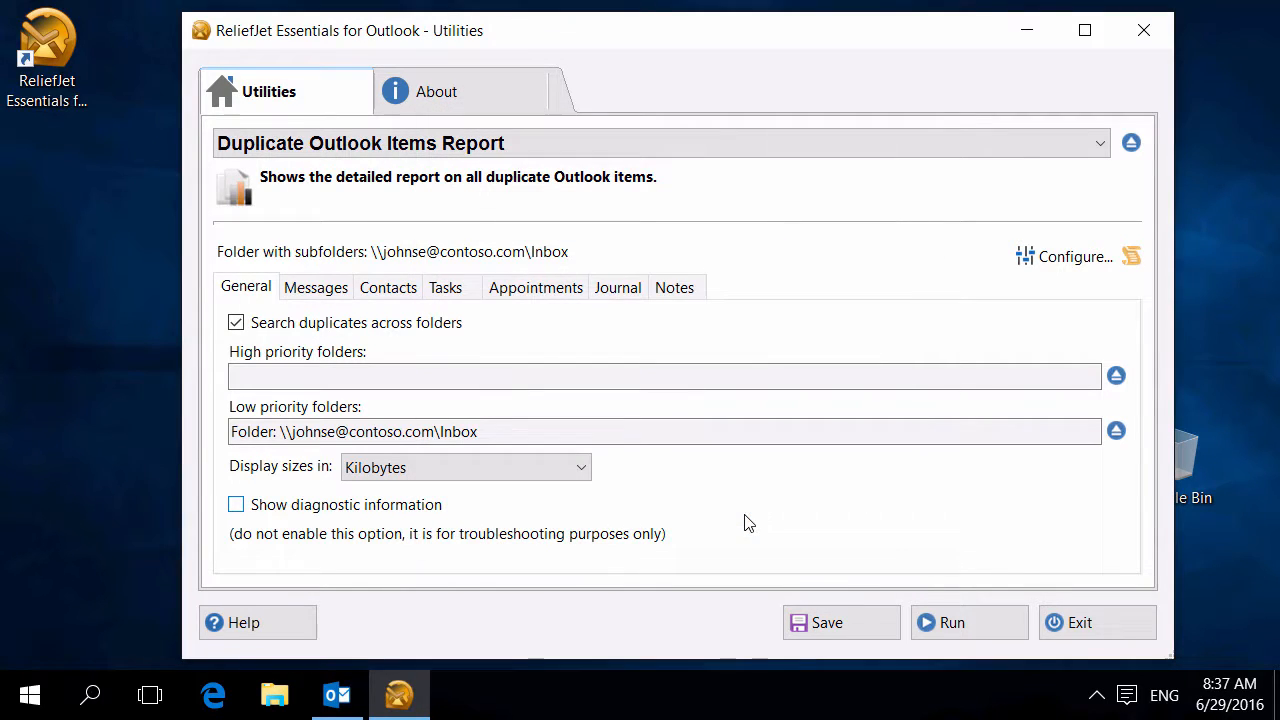
left_click(951, 622)
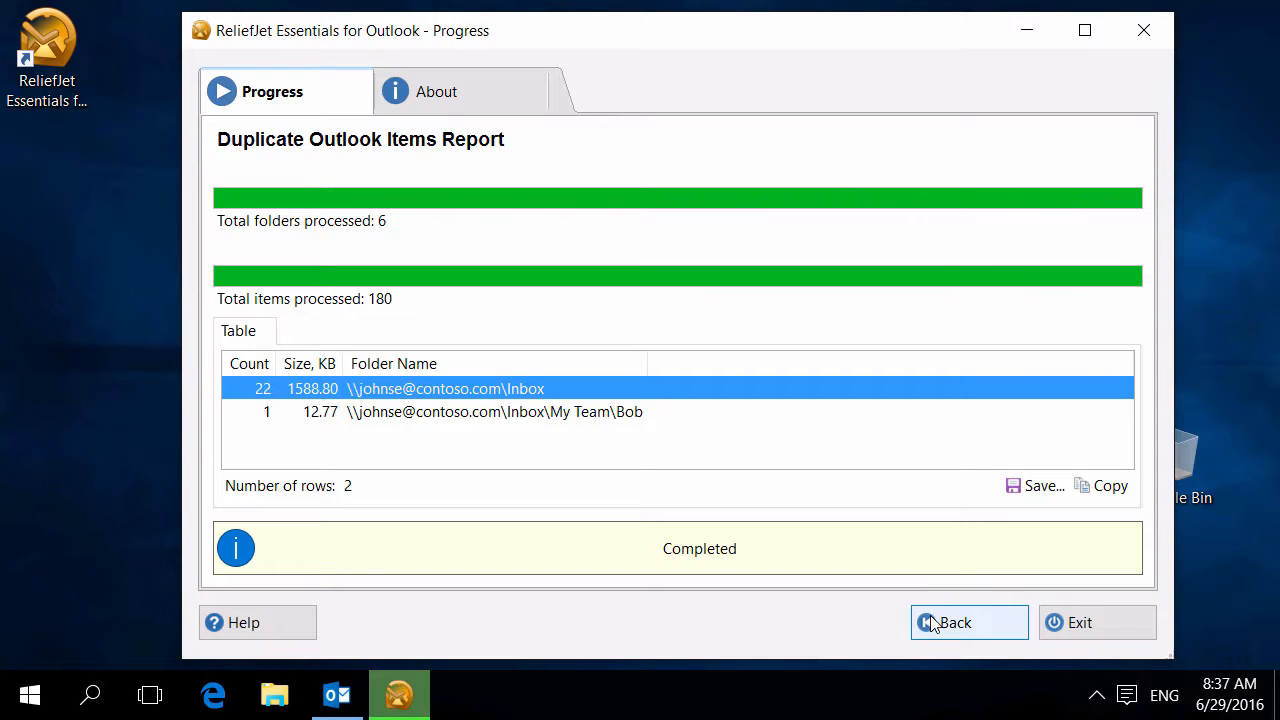
mouse_move(448, 381)
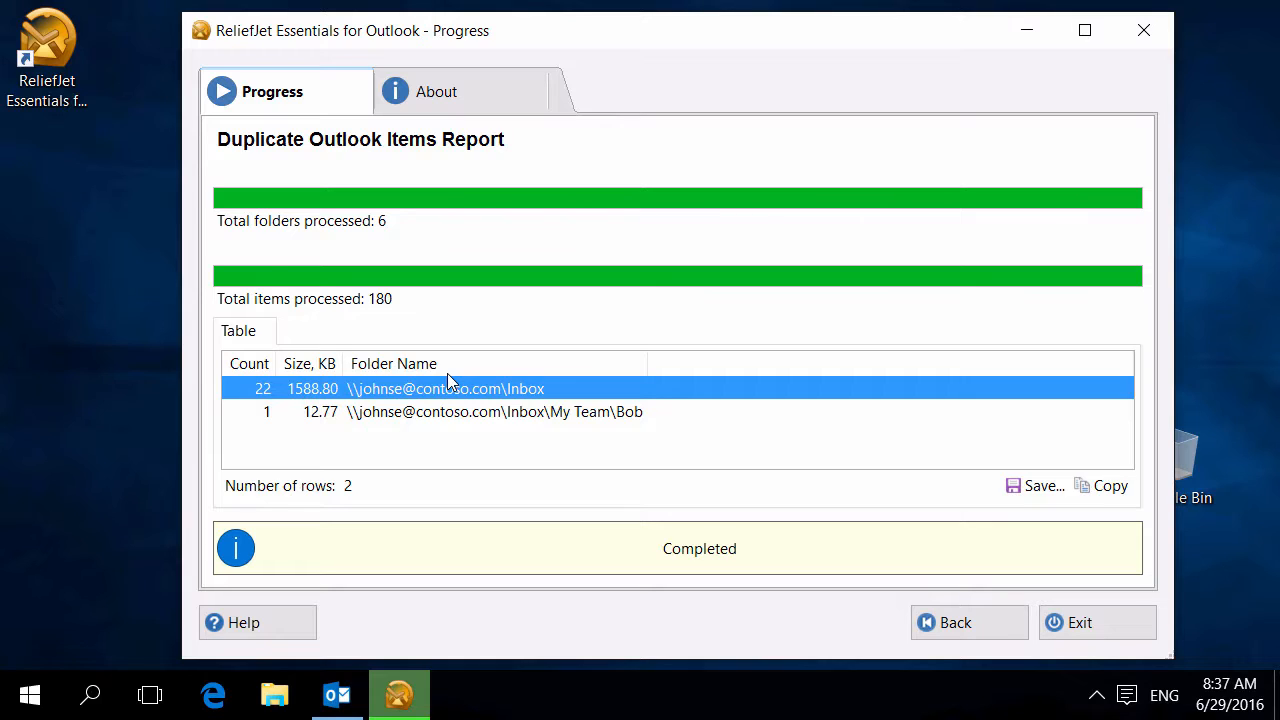
mouse_move(781, 531)
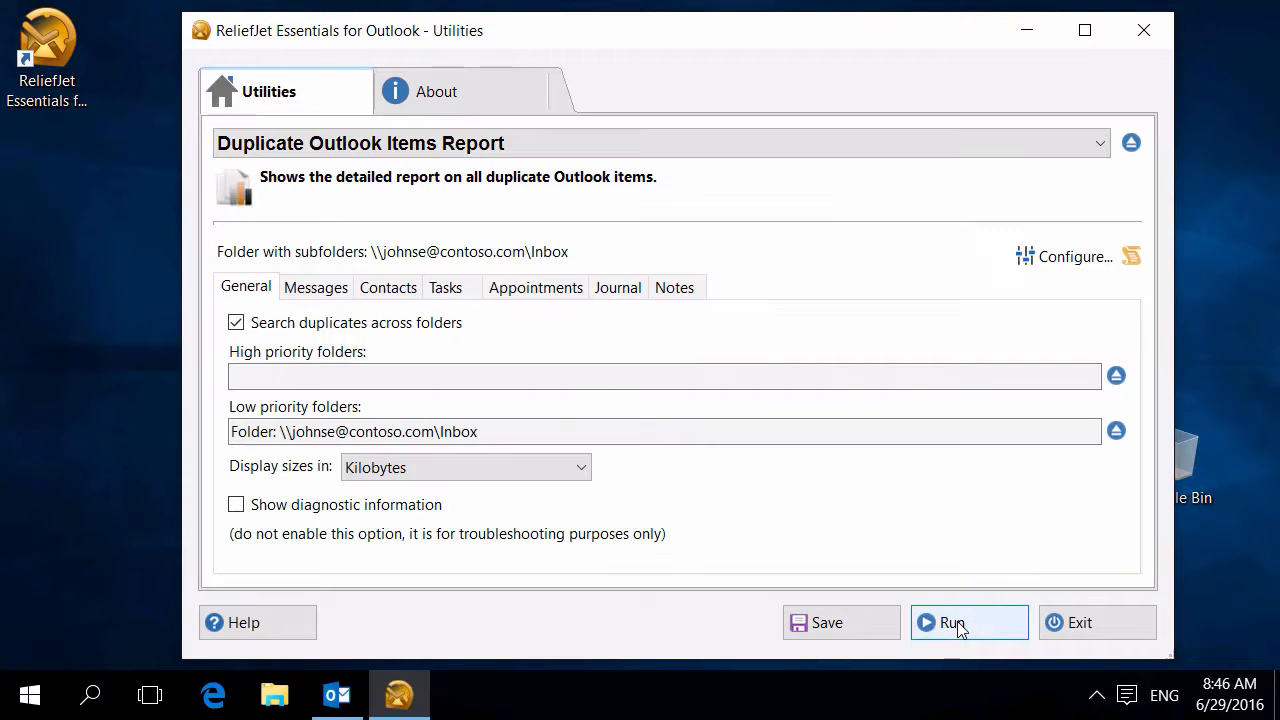
left_click(465, 467)
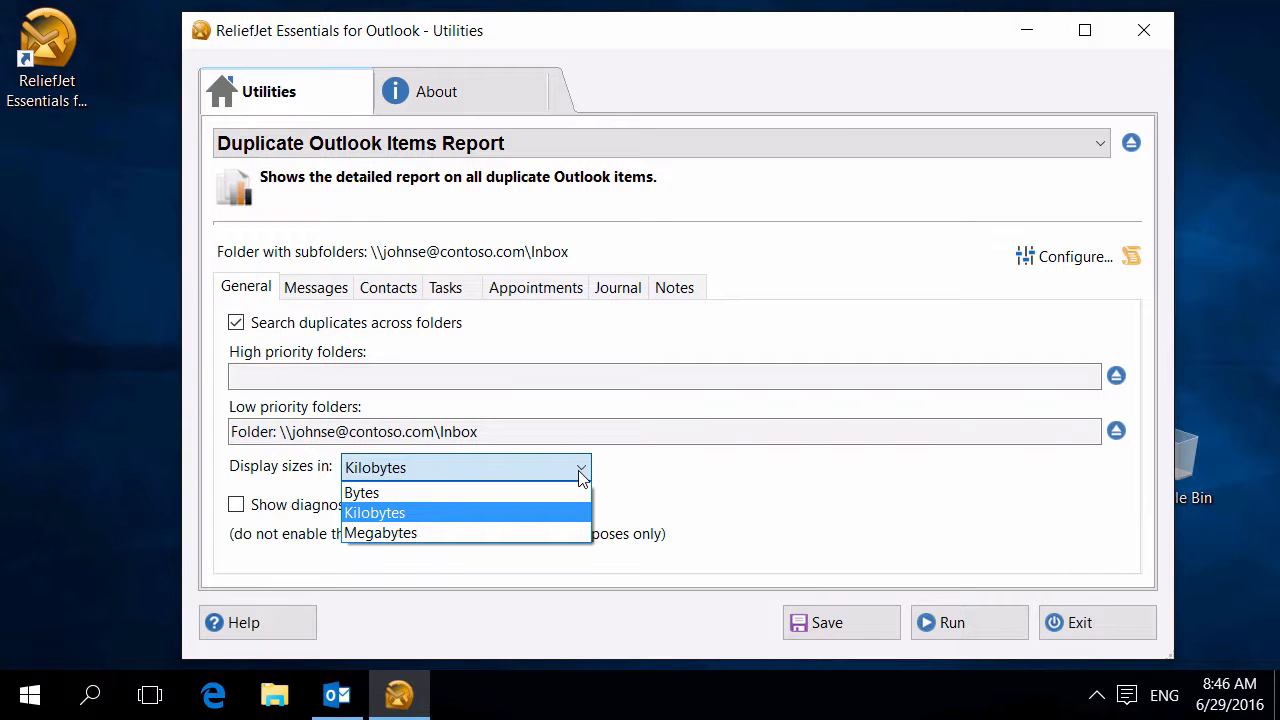
left_click(375, 512)
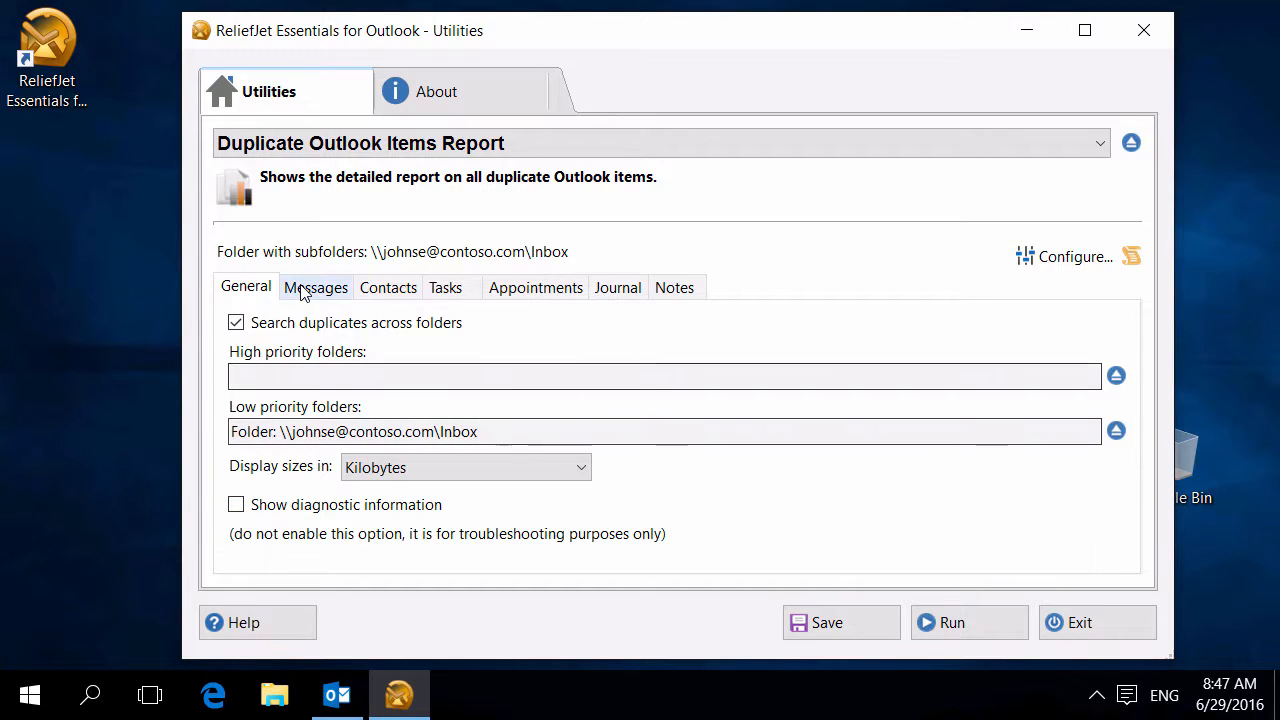
- On the Messages tab, use custom compare fields with Date and Attachments unchecked
left_click(315, 287)
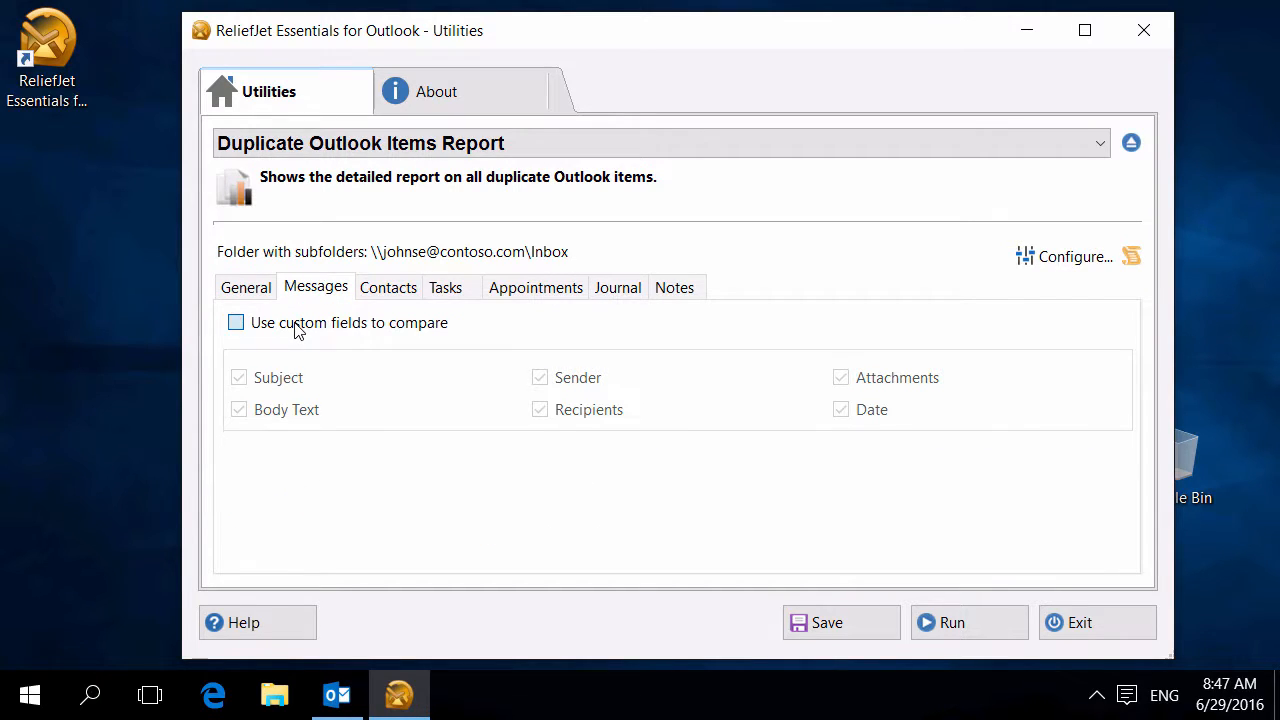
left_click(235, 322)
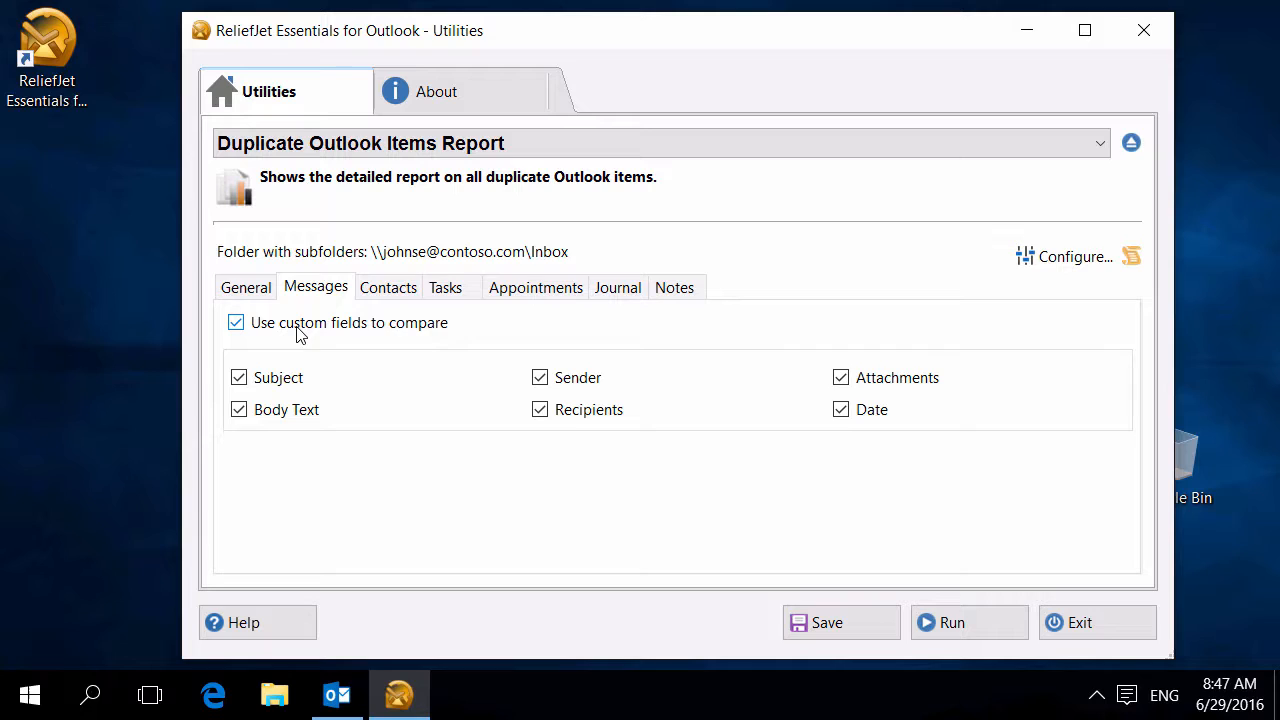
mouse_move(465, 357)
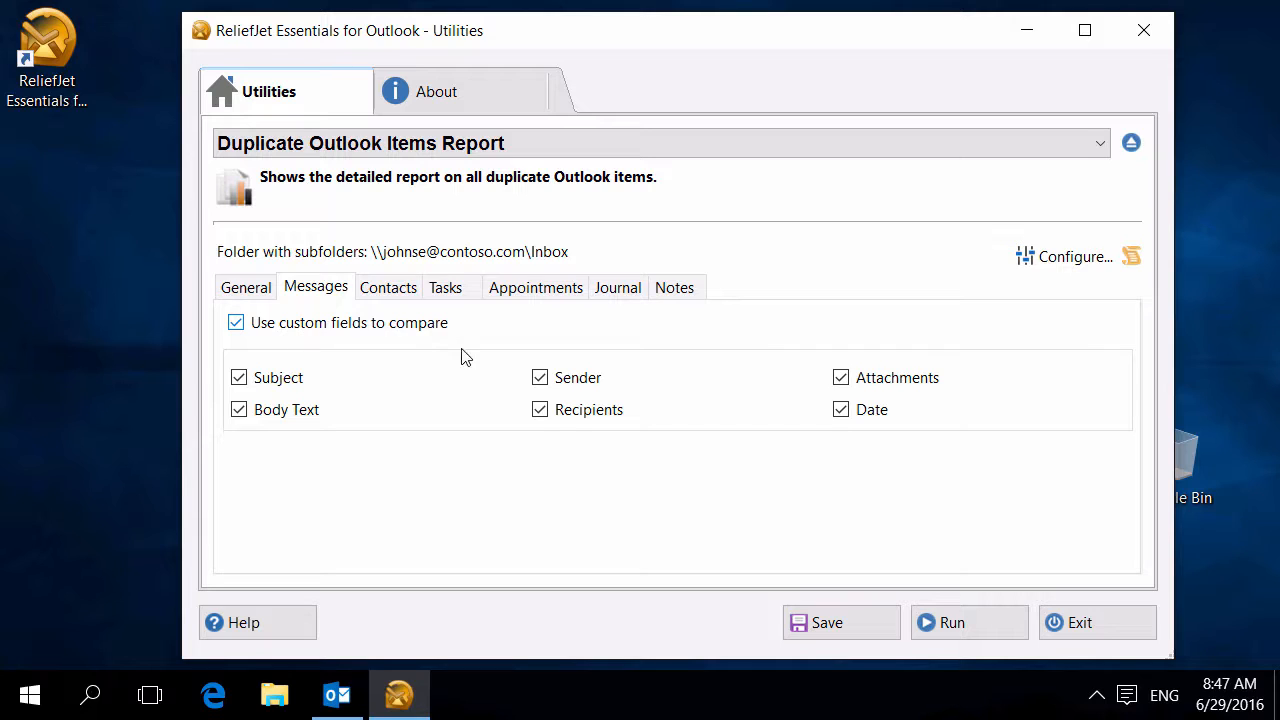
left_click(840, 409)
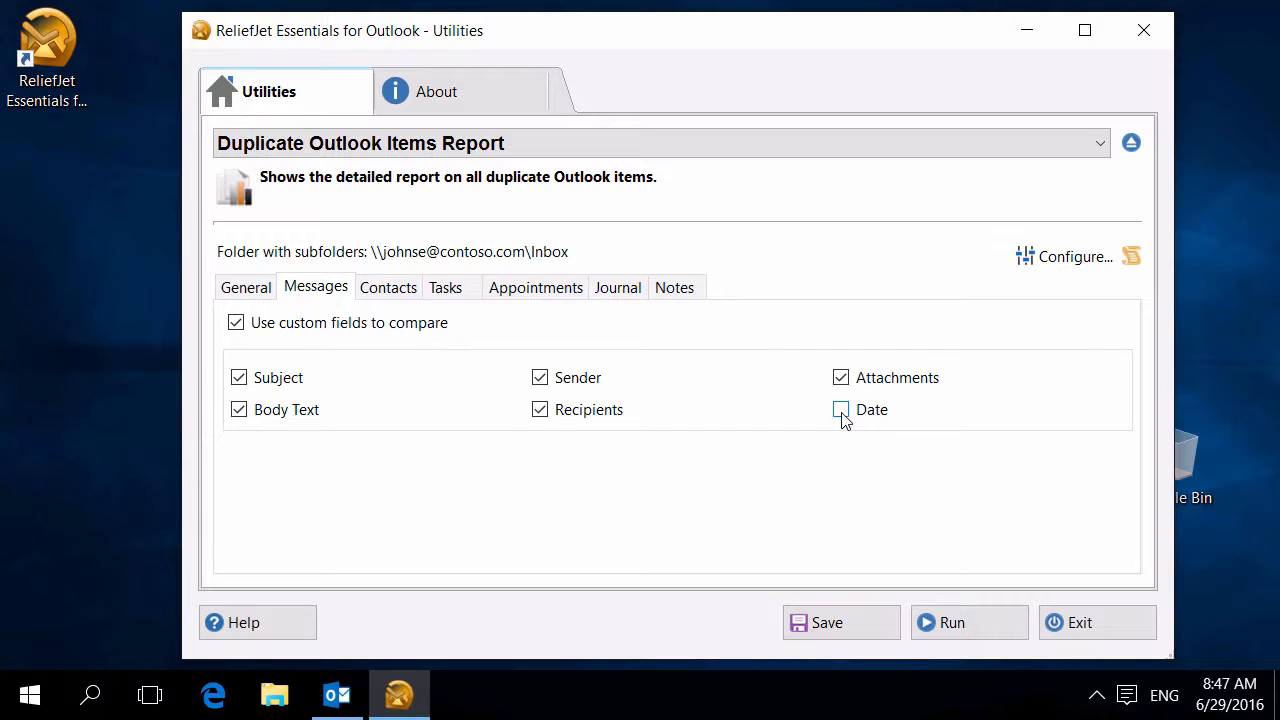
left_click(840, 377)
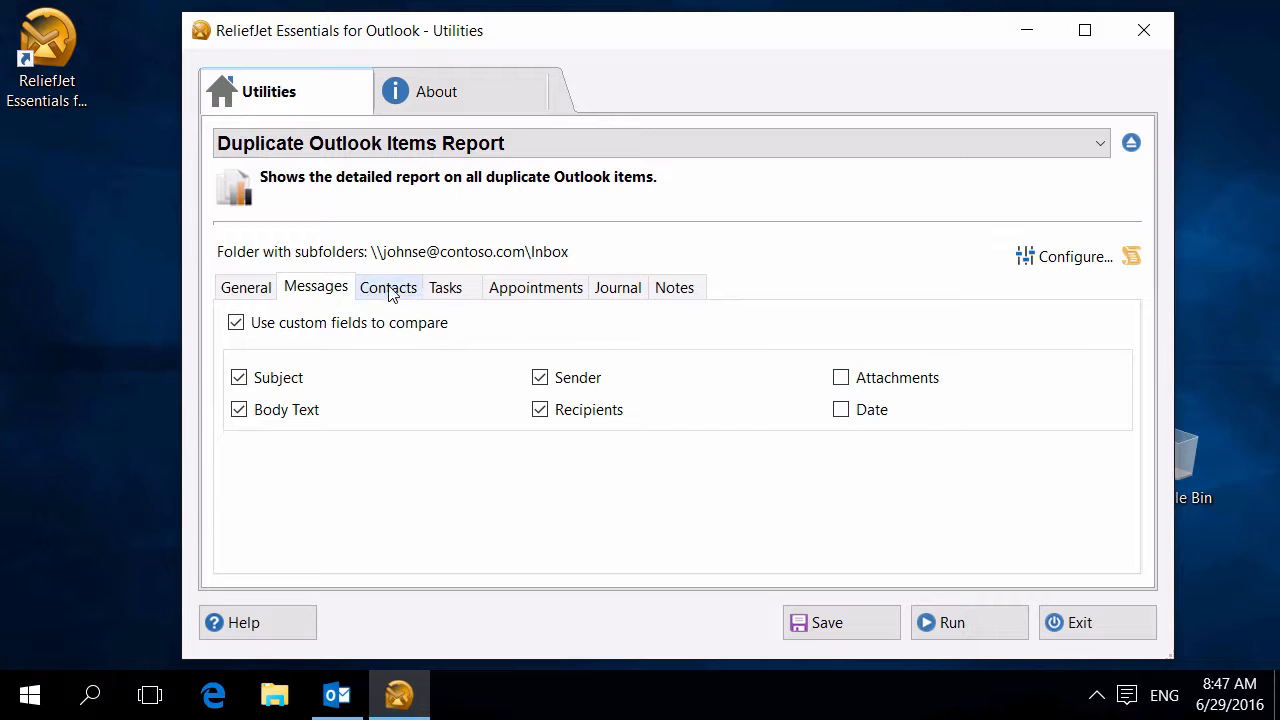
- Review the Tasks, Appointments, Journal and Notes comparison settings
left_click(445, 287)
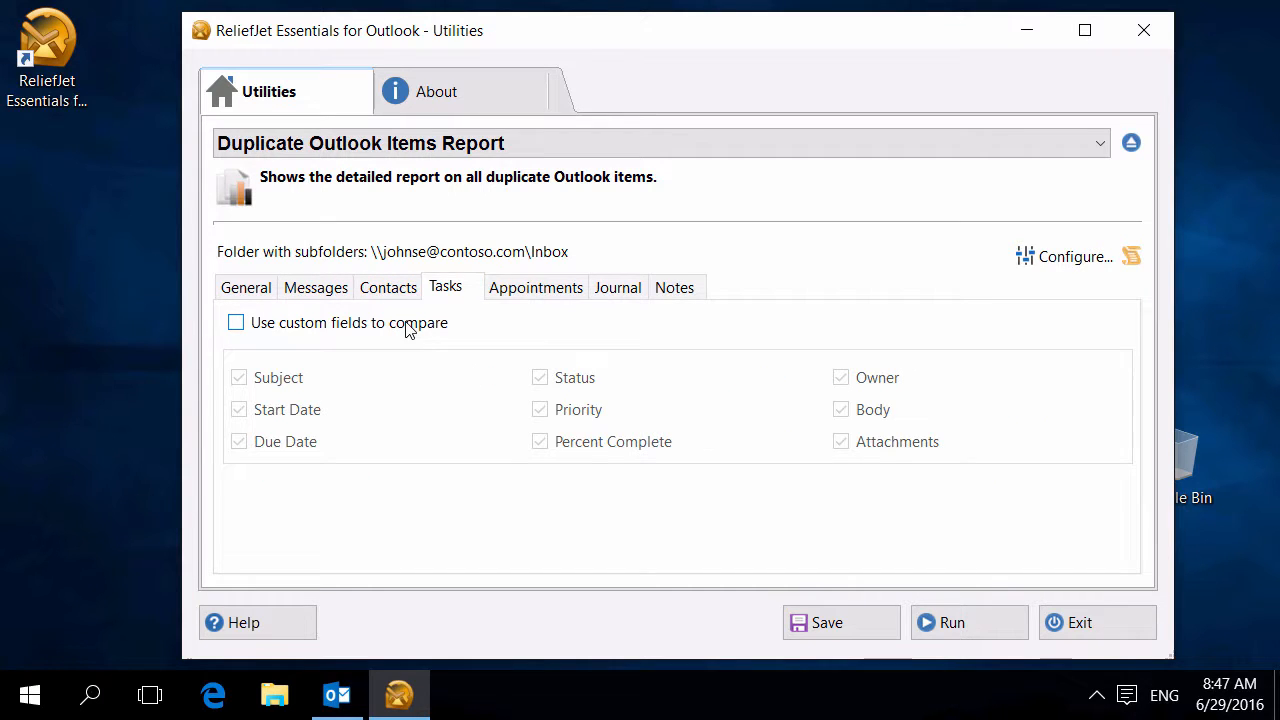
left_click(535, 287)
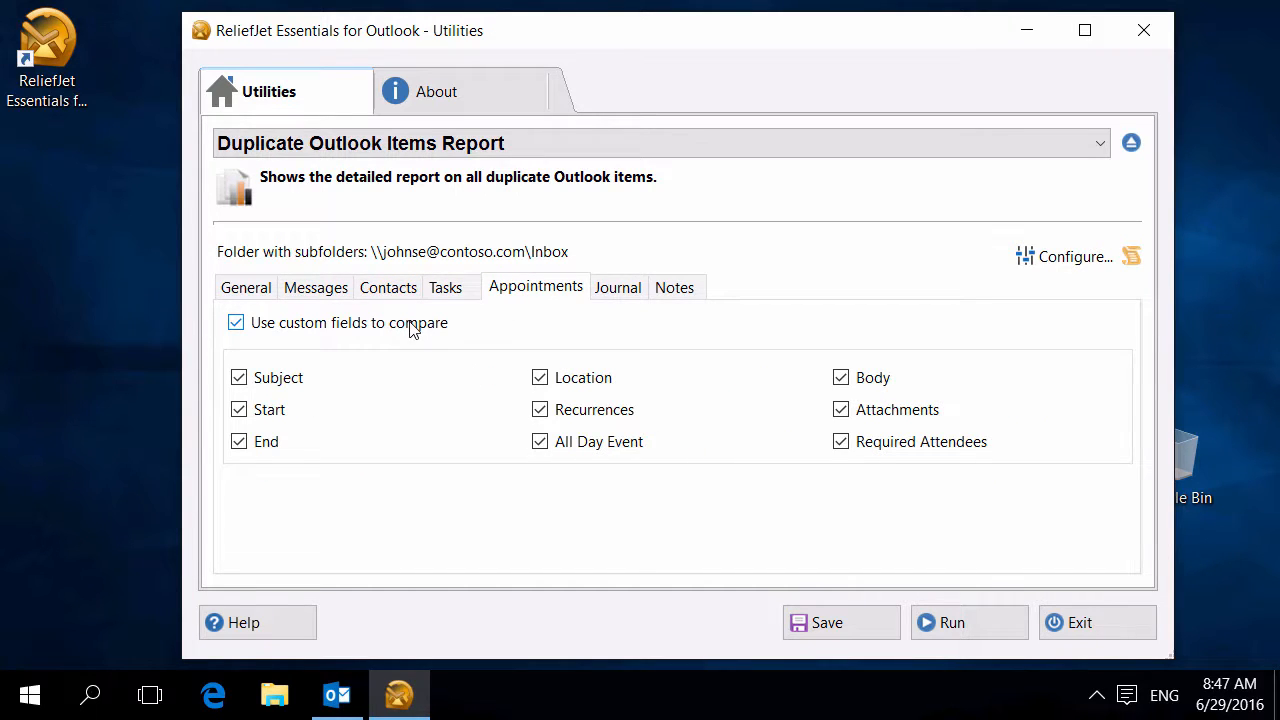
left_click(617, 287)
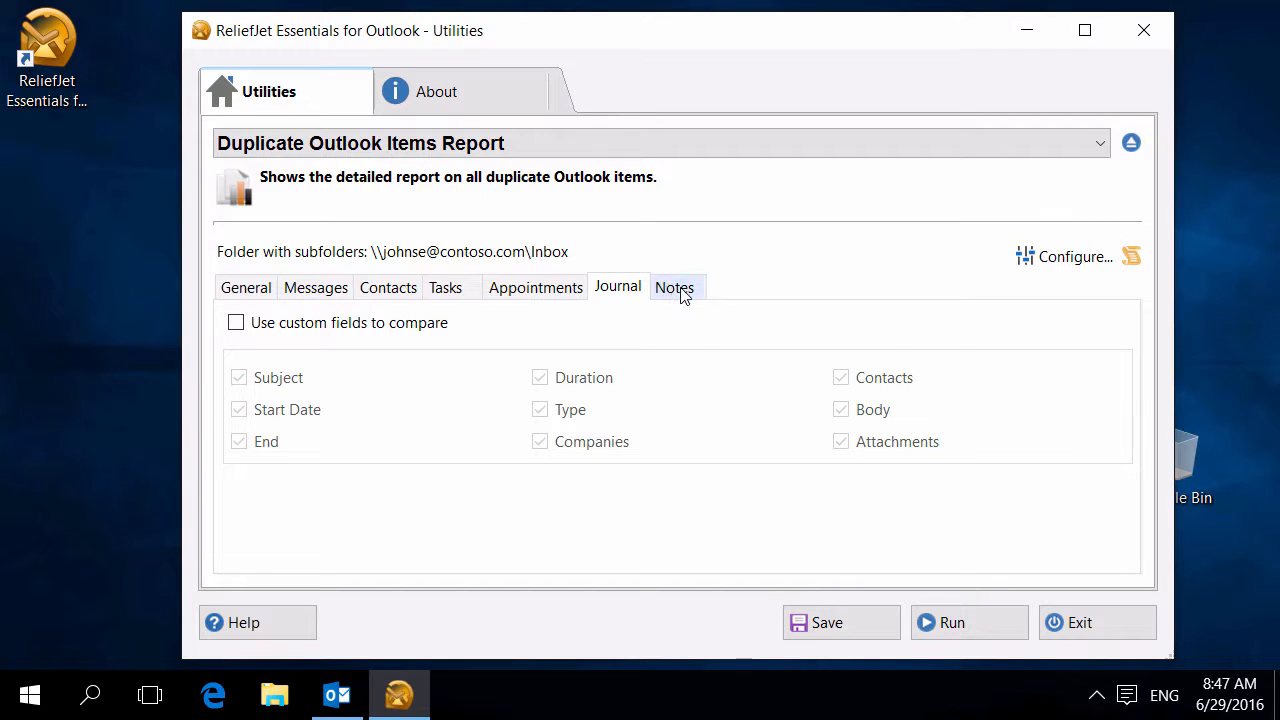
left_click(674, 287)
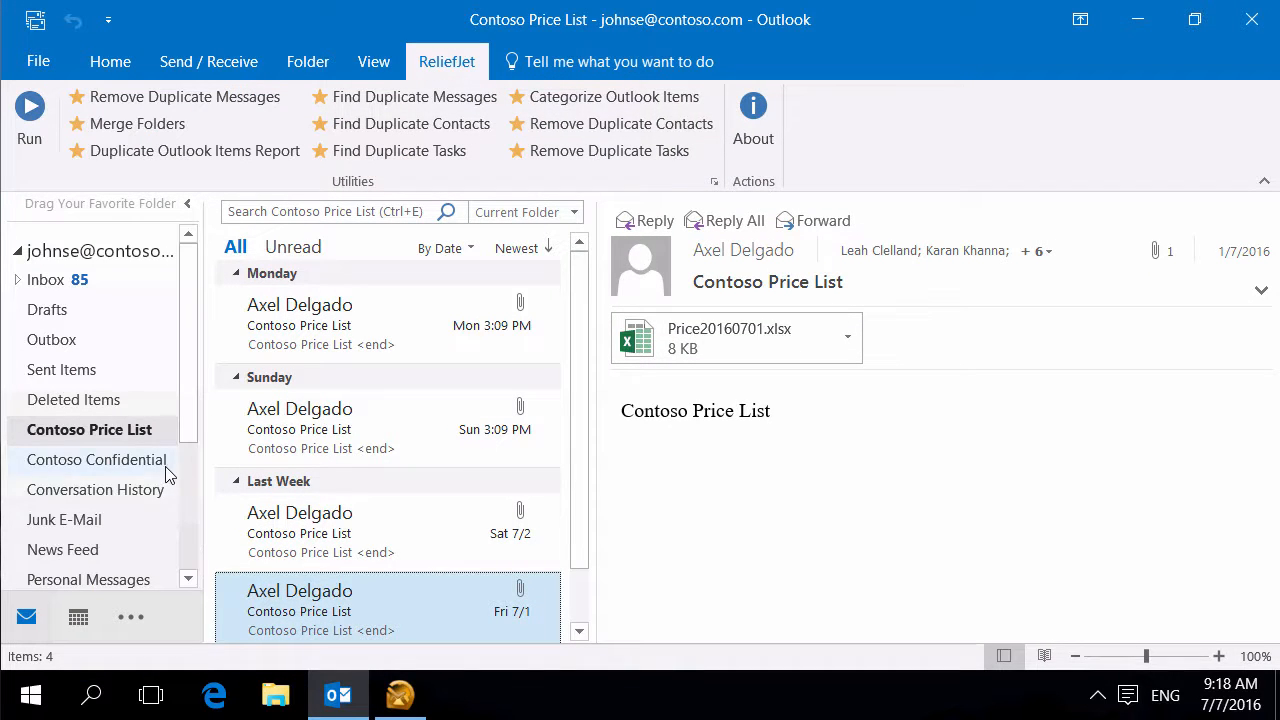
- Run the Duplicate Outlook Items Report on Contoso Price List, which finds no duplicates in 4 items
right_click(89, 429)
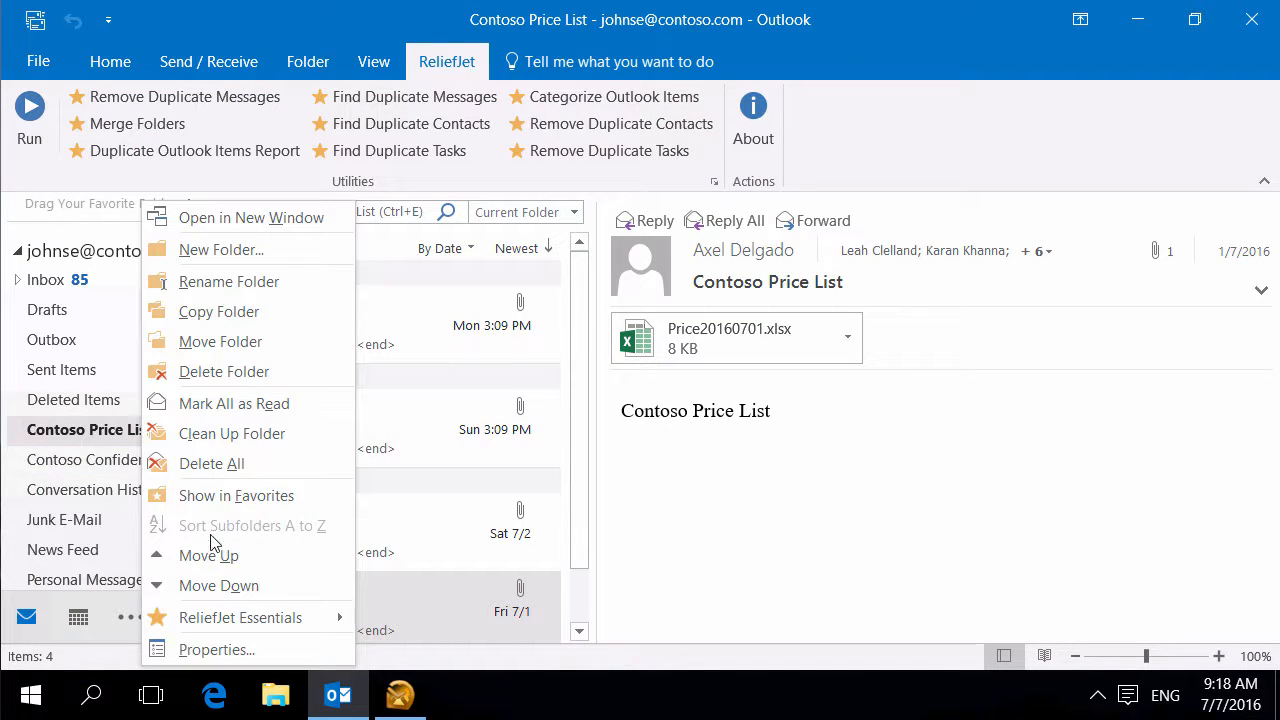
mouse_move(240, 617)
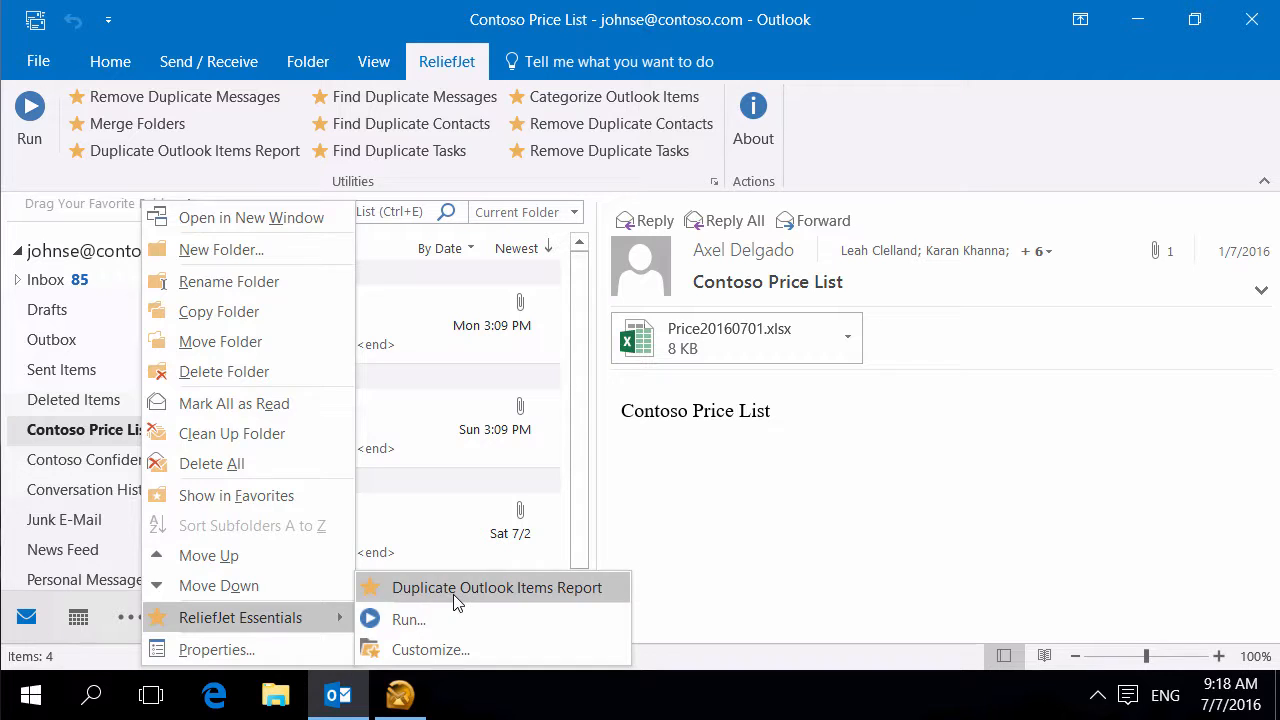
left_click(496, 587)
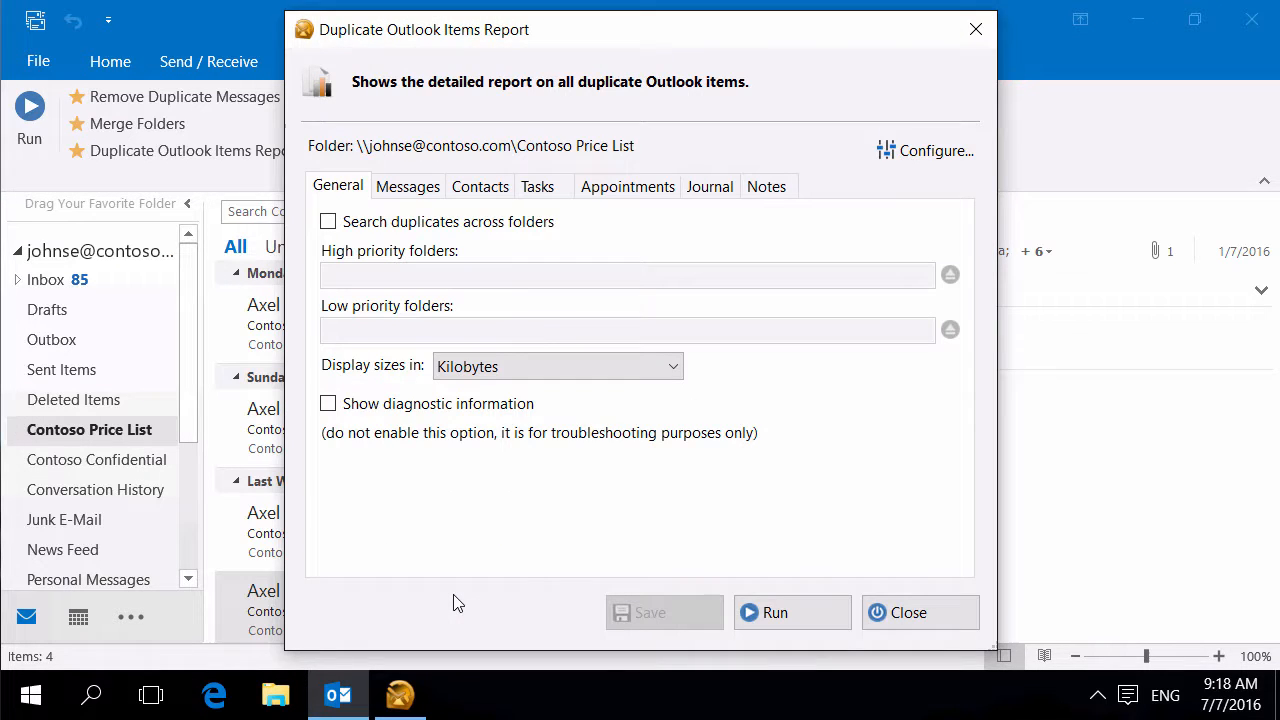
left_click(791, 612)
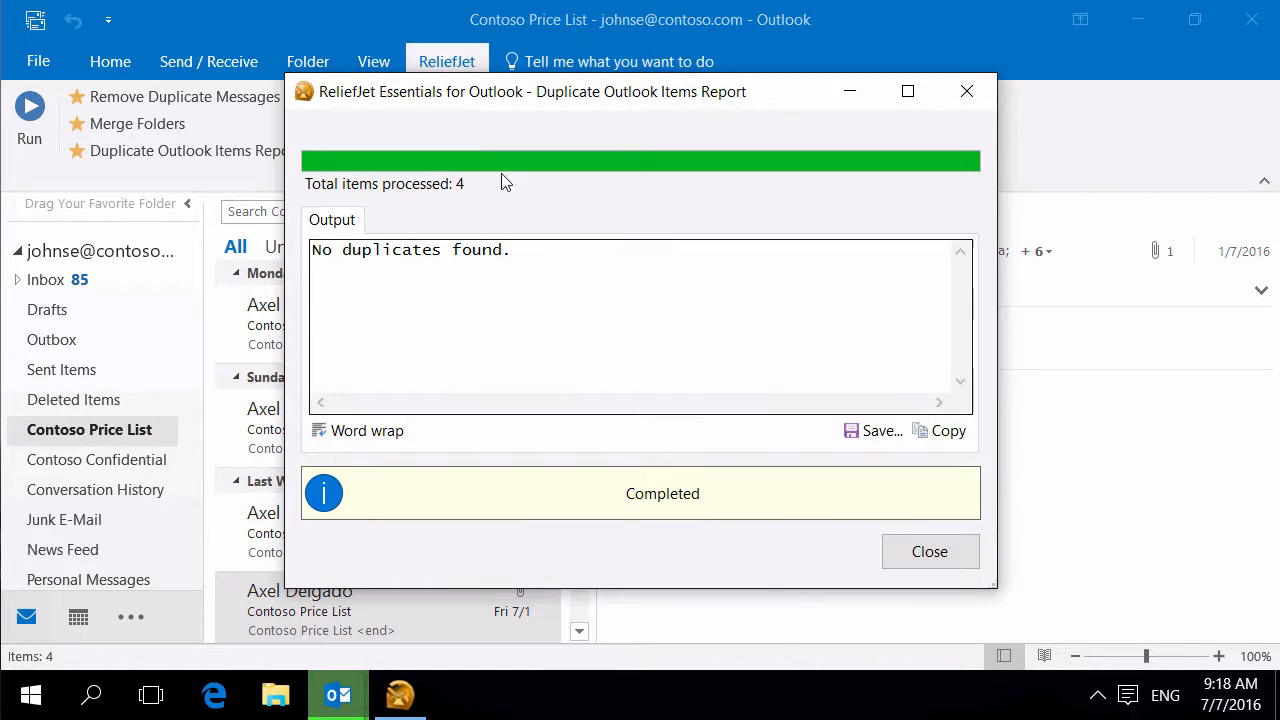
left_click(928, 551)
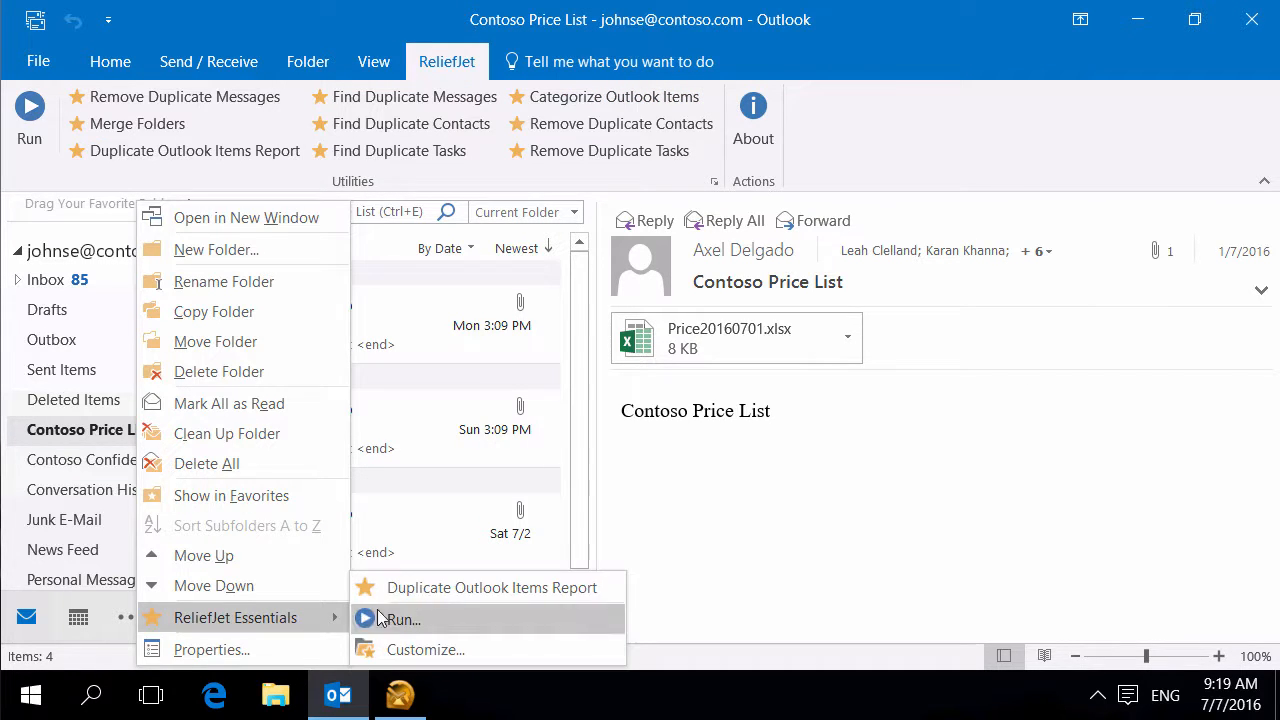
- Rerun the report on Contoso Price List with custom message fields, finding 3 duplicates (180.34 KB)
left_click(491, 587)
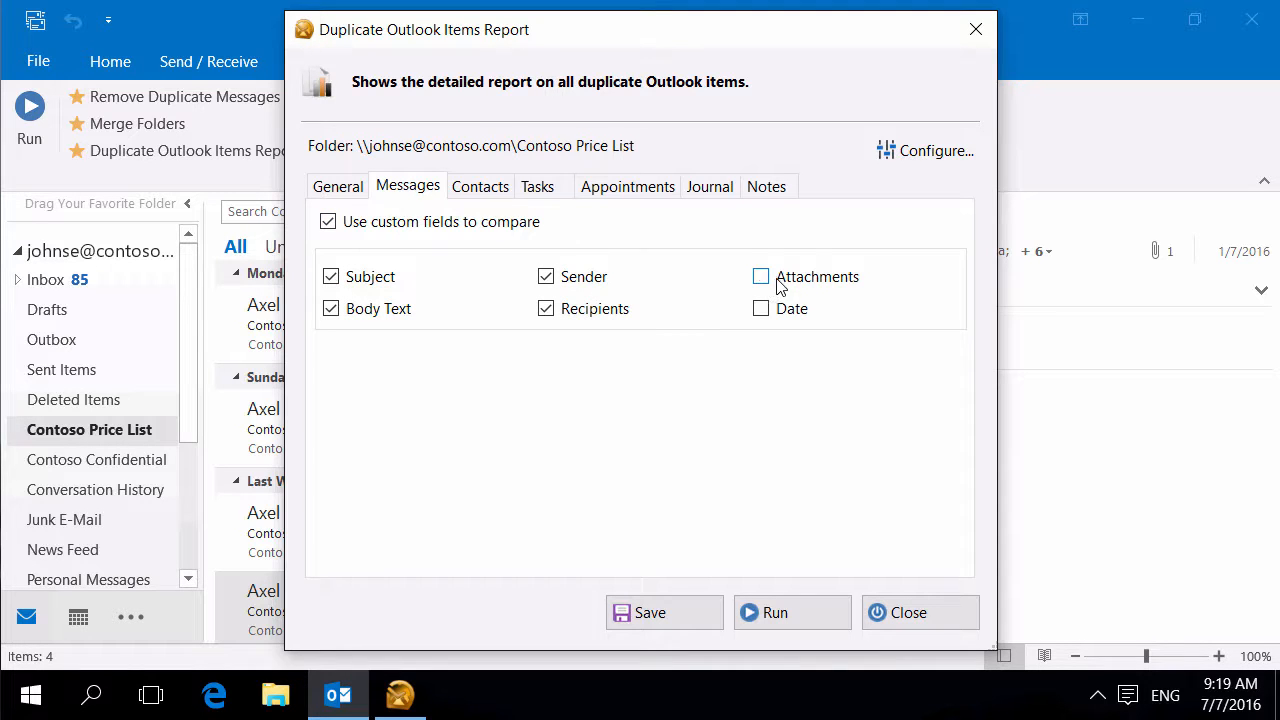
left_click(790, 612)
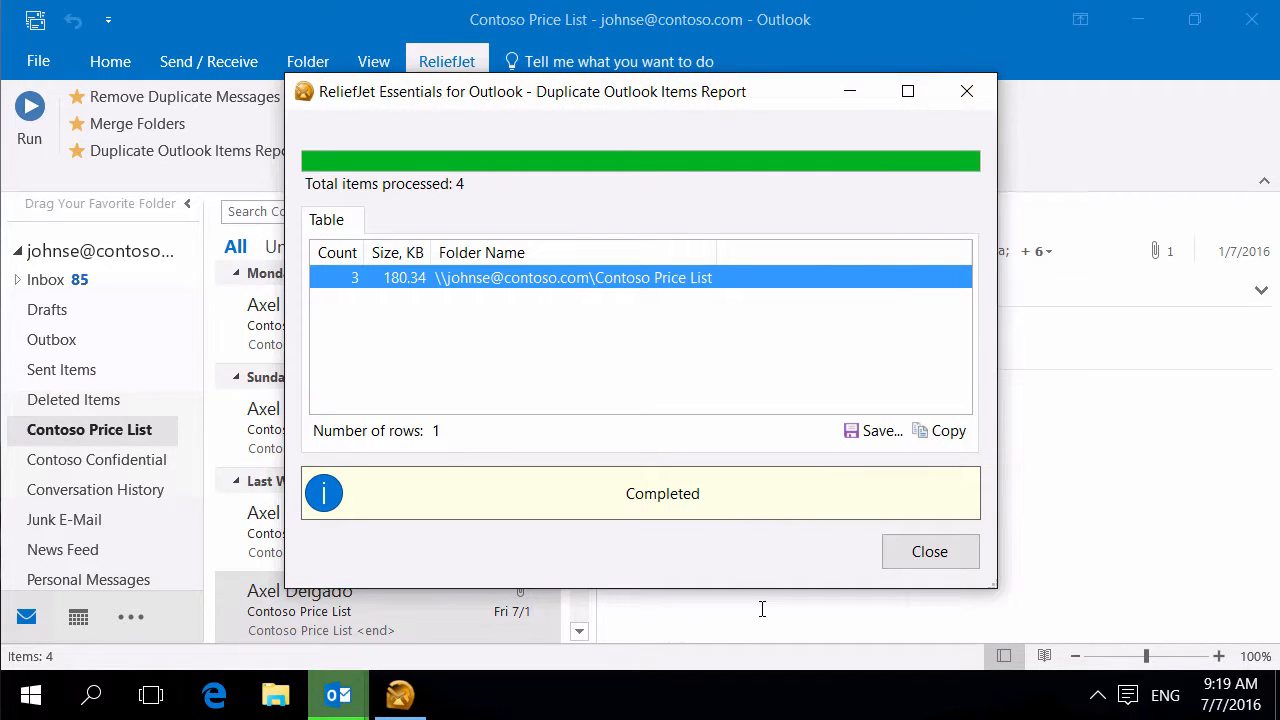
mouse_move(640, 312)
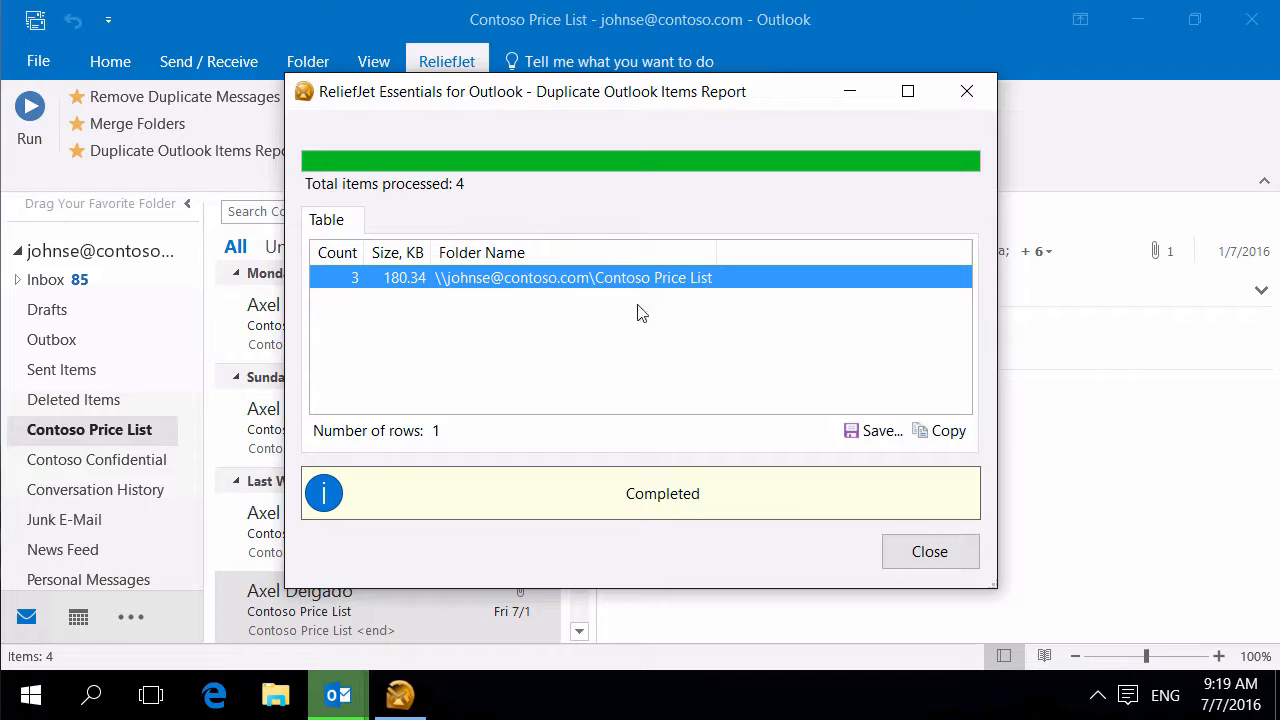
mouse_move(472, 277)
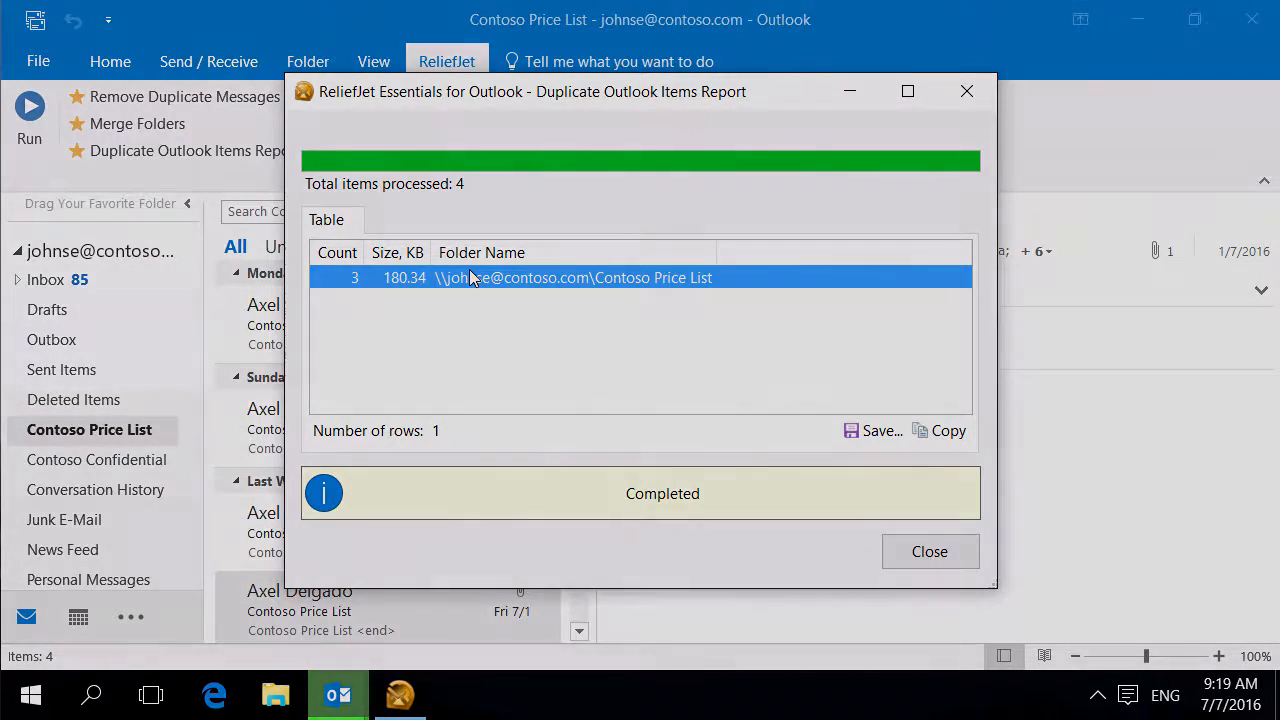